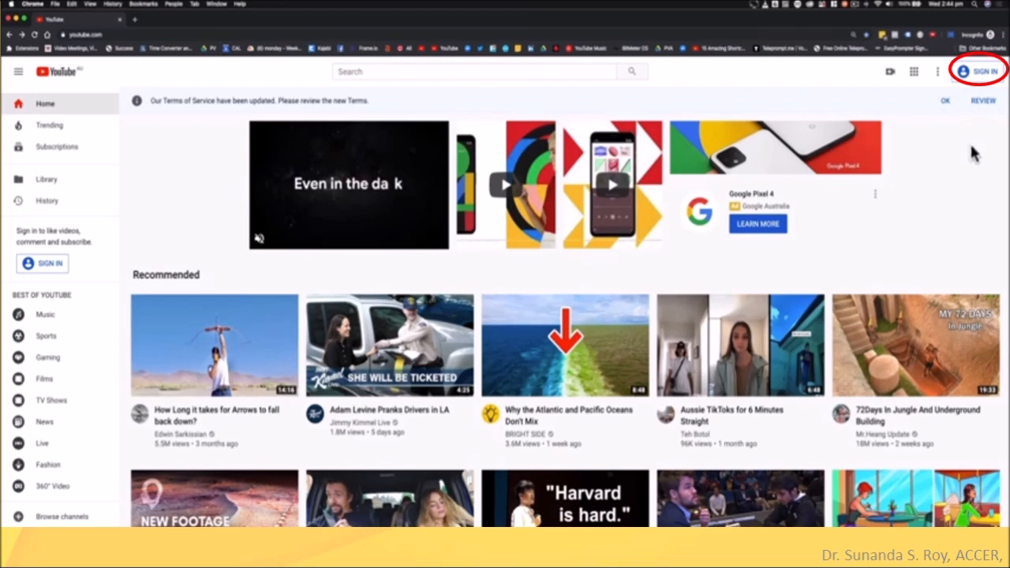
# Sign in and create a new channel named 'Super Awesome Channel'
pyautogui.click(985, 72)
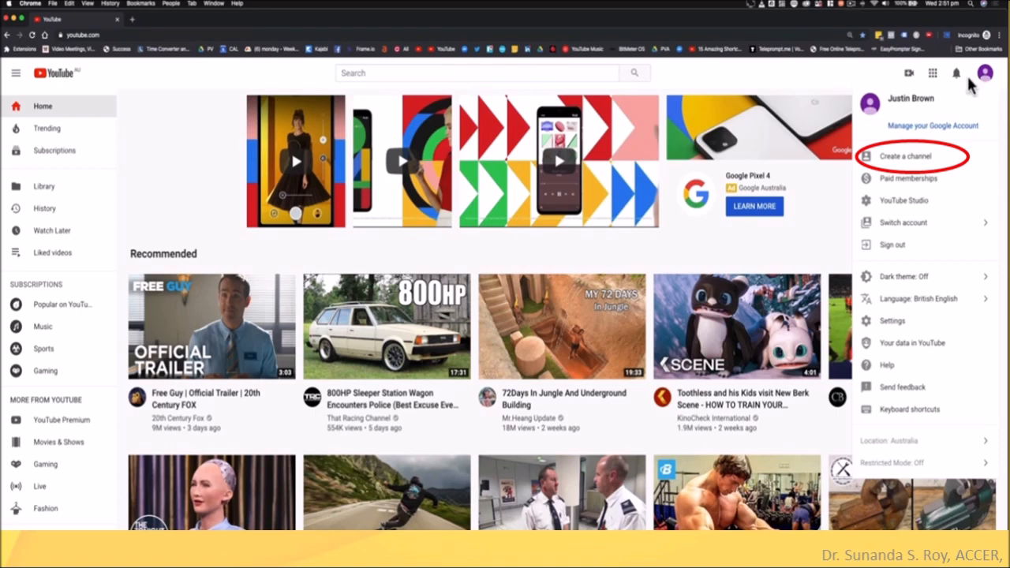
pyautogui.click(904, 157)
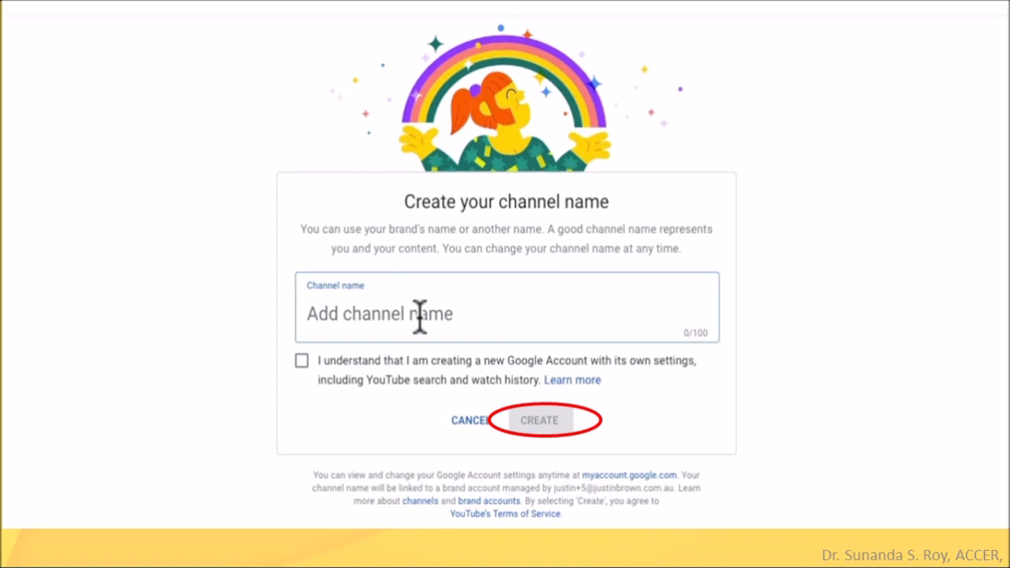
pyautogui.click(540, 420)
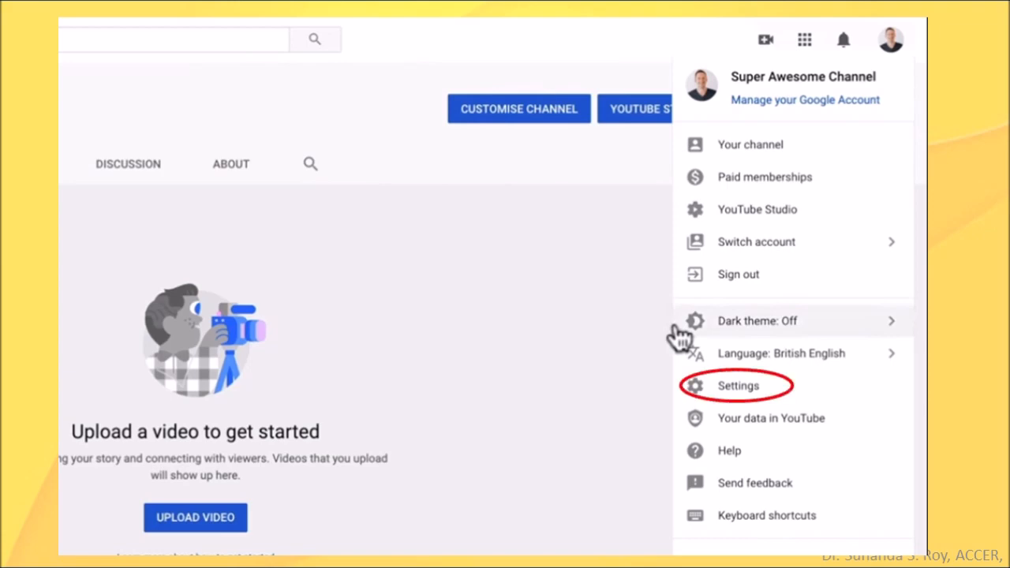
# Reach the channel's status and features page via account Settings
pyautogui.click(739, 386)
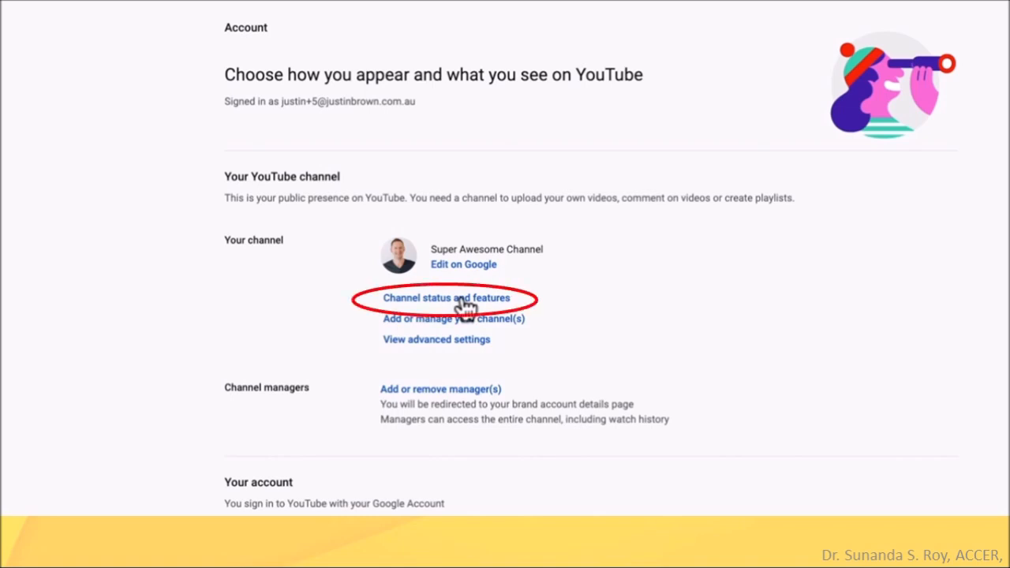
pyautogui.click(448, 298)
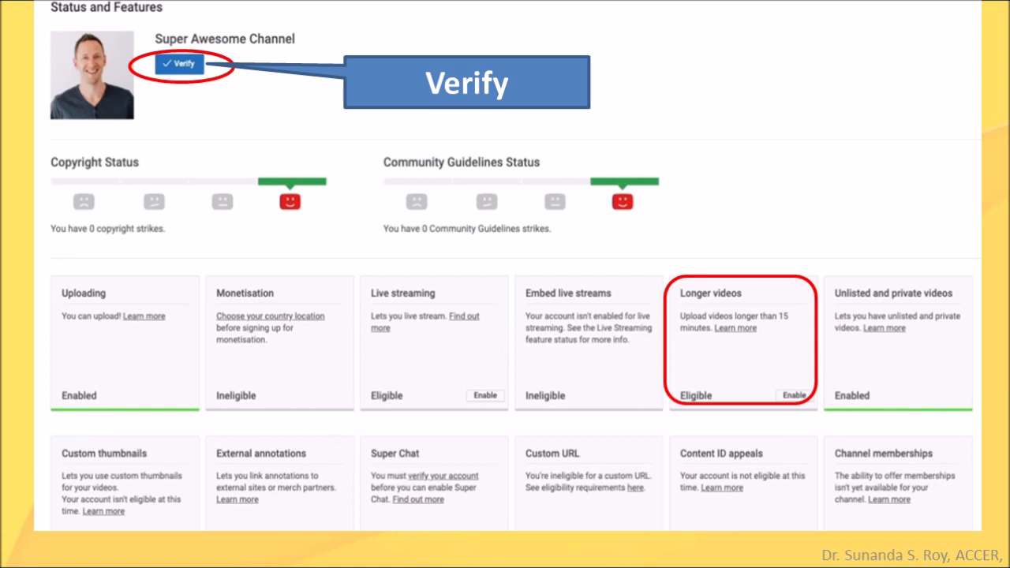
# Verify the account by texting a code to the phone and submitting the 6-digit code
pyautogui.click(180, 63)
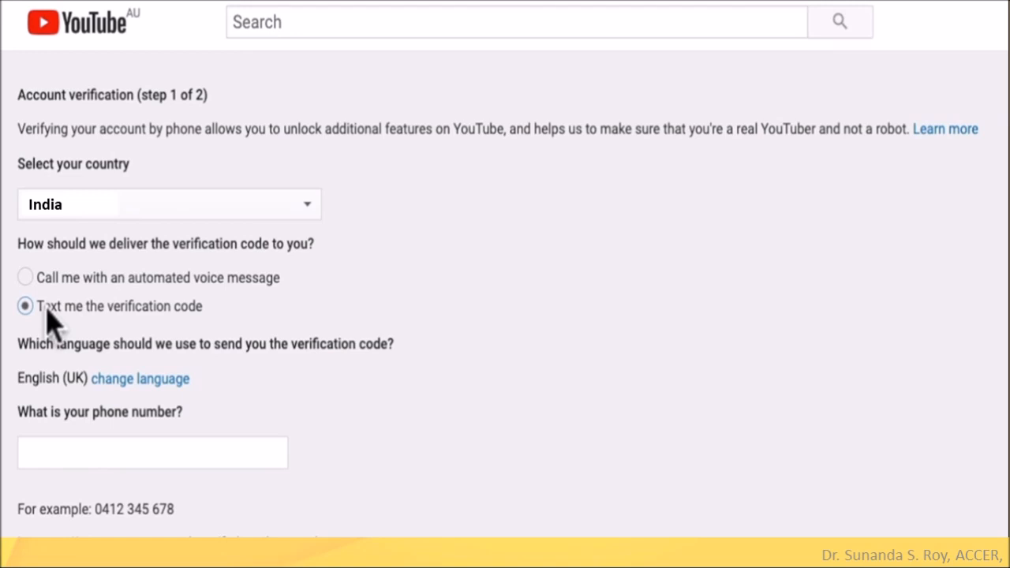
pyautogui.click(158, 451)
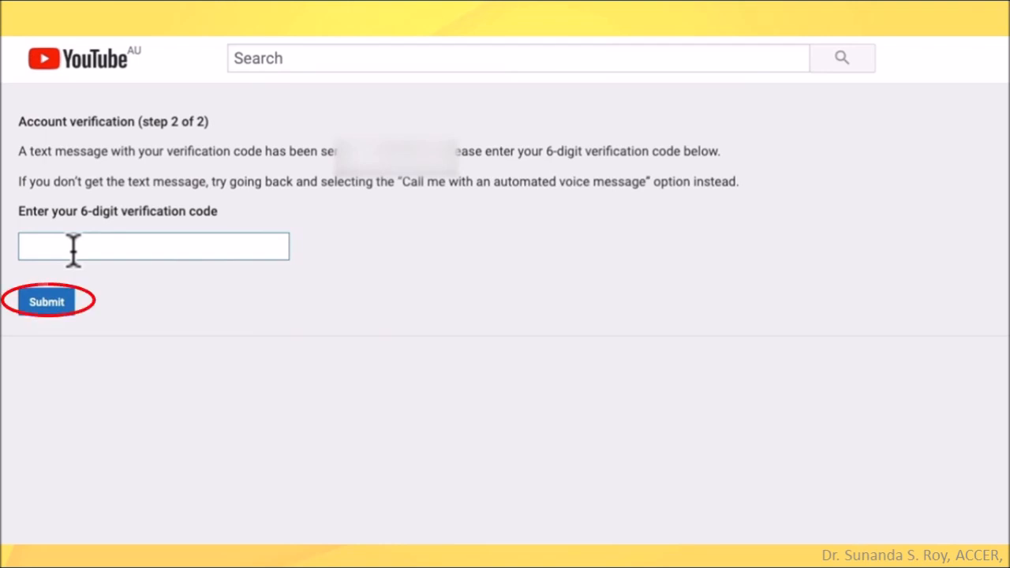
pyautogui.click(45, 301)
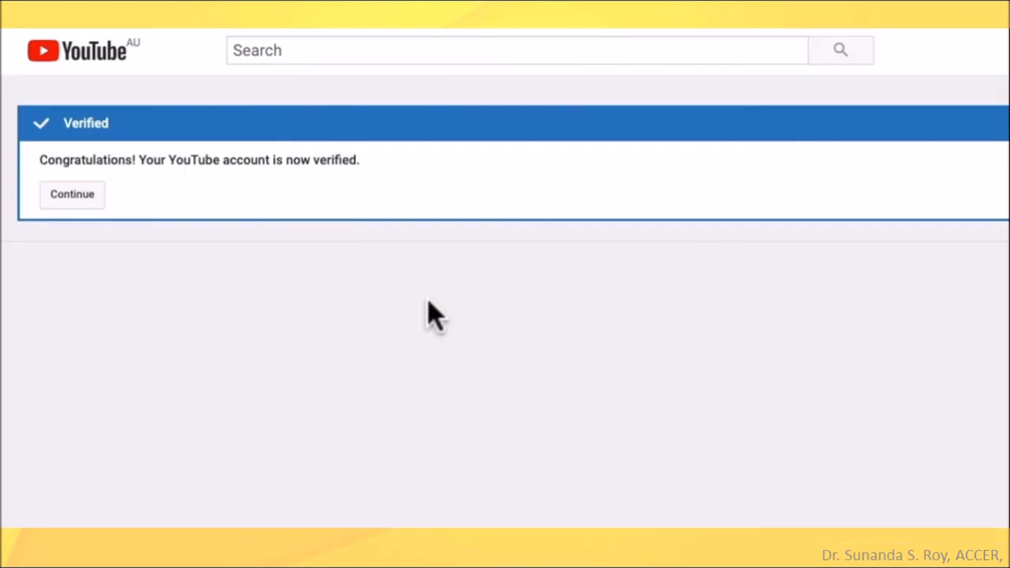
# Continue past the verification confirmation to the channel page with upload options
pyautogui.click(72, 194)
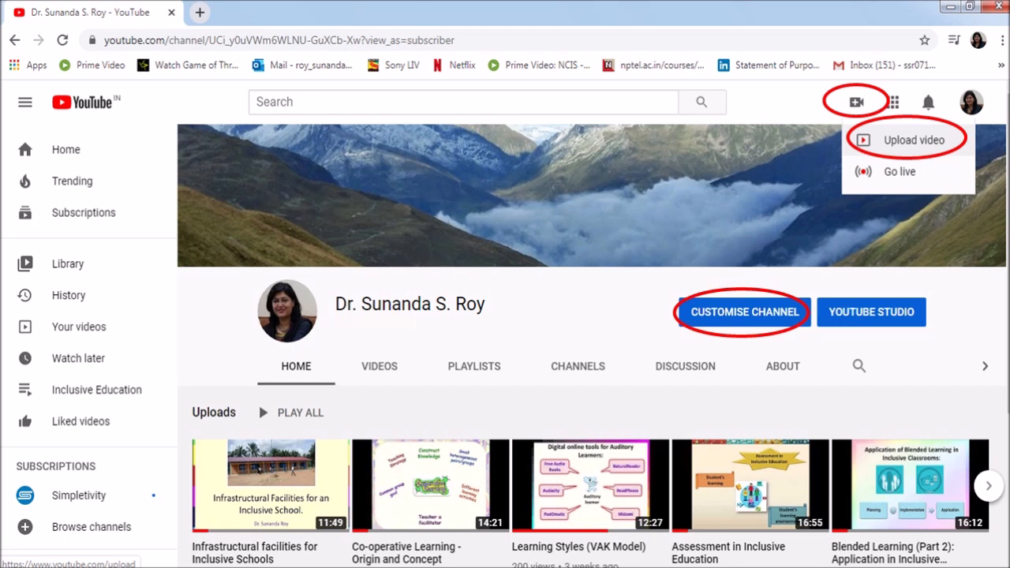
# Upload the Windows 10 sound-problem video chosen from Downloads
pyautogui.click(913, 139)
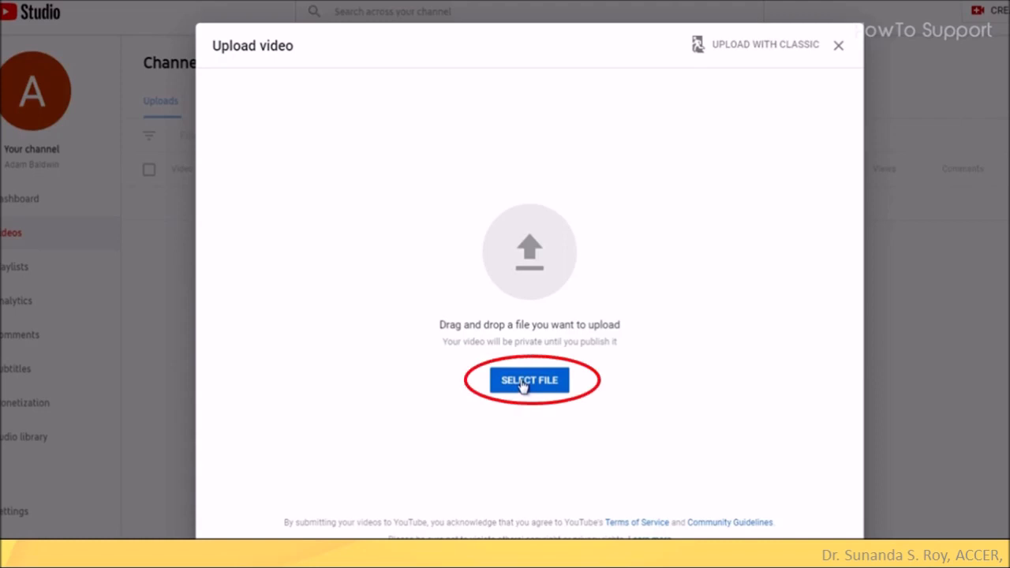
pyautogui.click(531, 379)
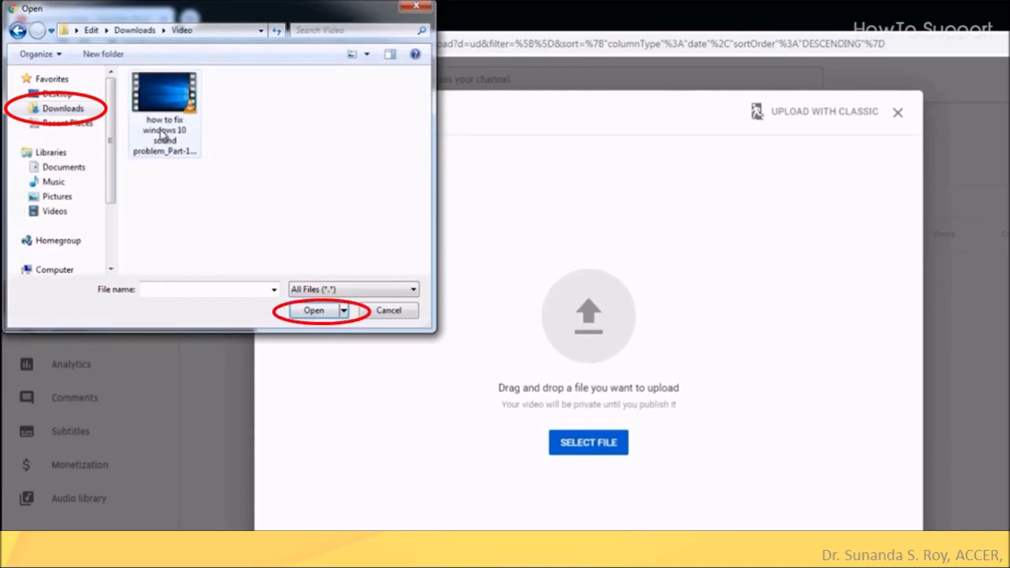
pyautogui.click(313, 310)
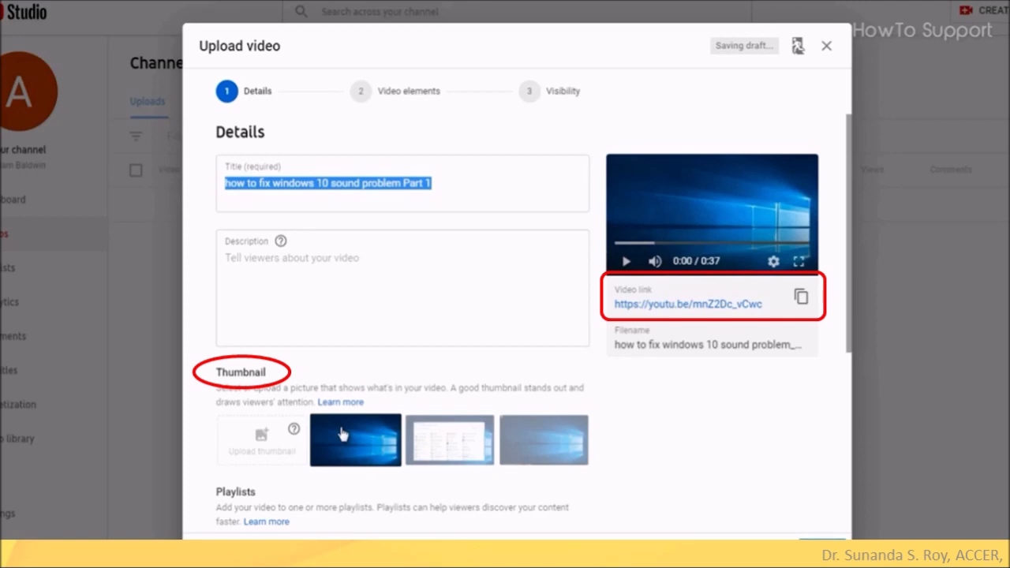
# Scroll the details form past title and thumbnails to the playlist and audience section
pyautogui.scroll(-3)
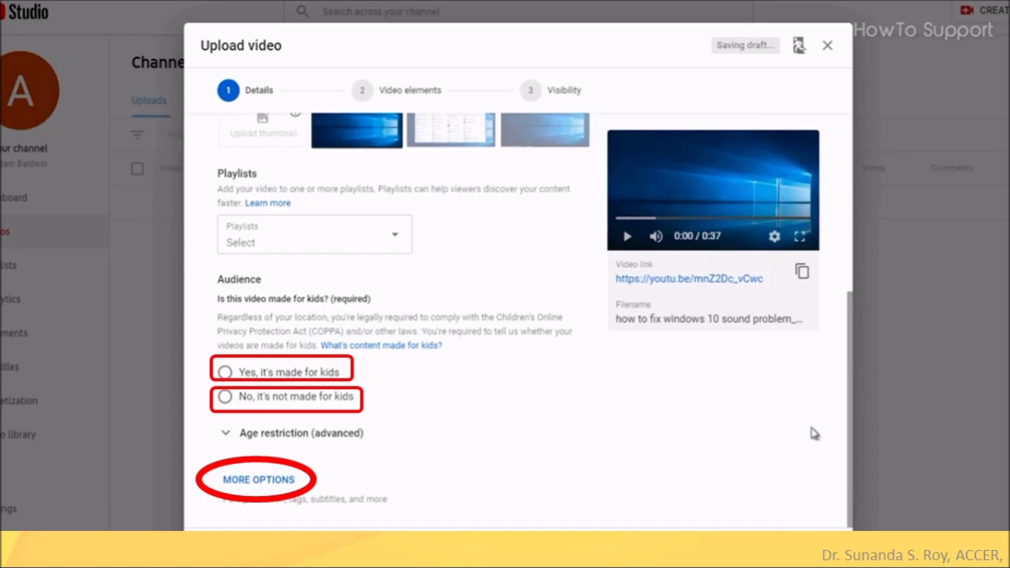
# Add the tags facebook, business, page under More options and continue to video elements
pyautogui.click(259, 480)
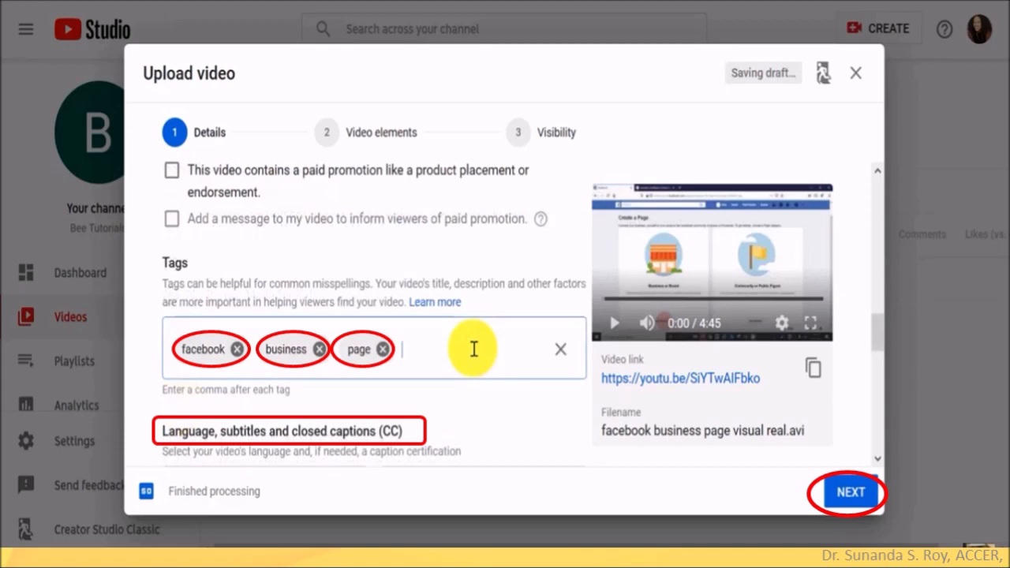
pyautogui.click(849, 493)
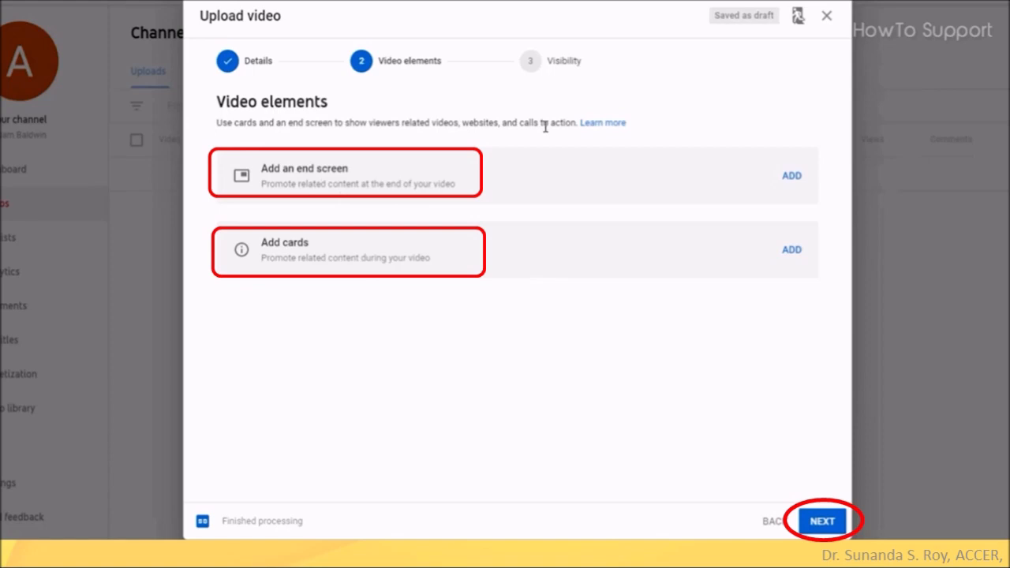
# Skip end screen and cards, continuing from video elements to the visibility step
pyautogui.click(821, 521)
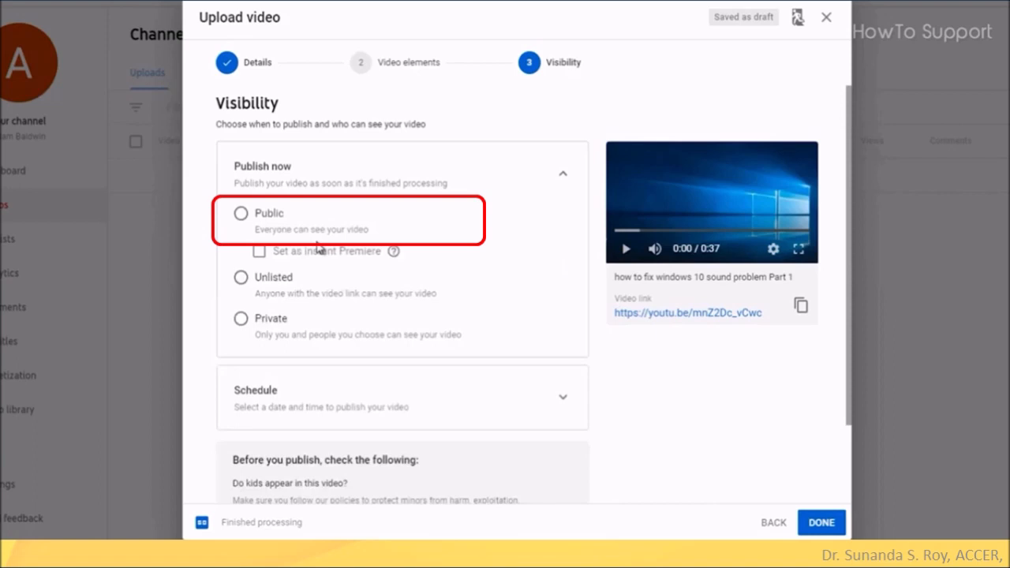
# Schedule the video to publish as public on Feb 2, 2020 with a chosen time
pyautogui.click(255, 390)
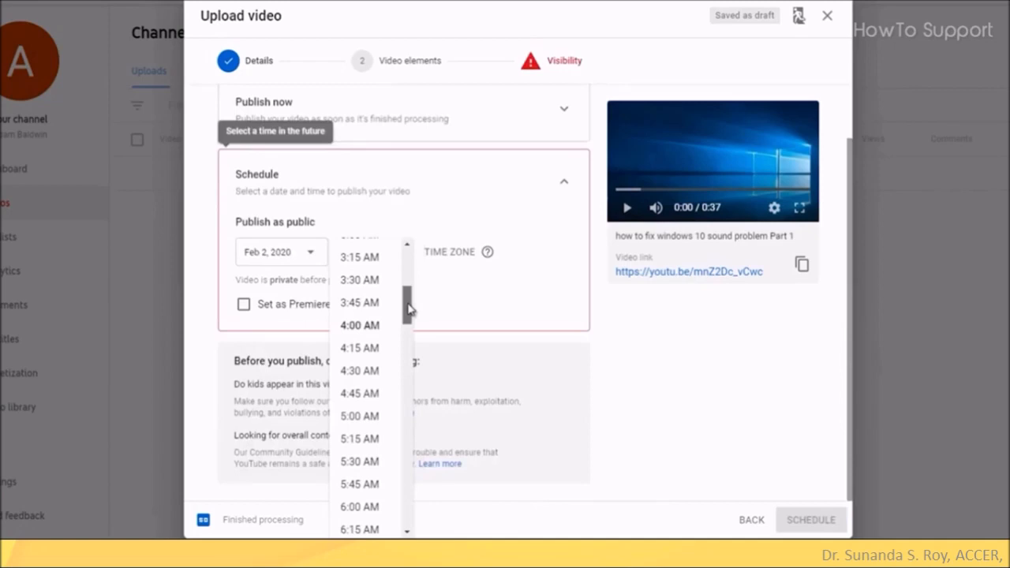